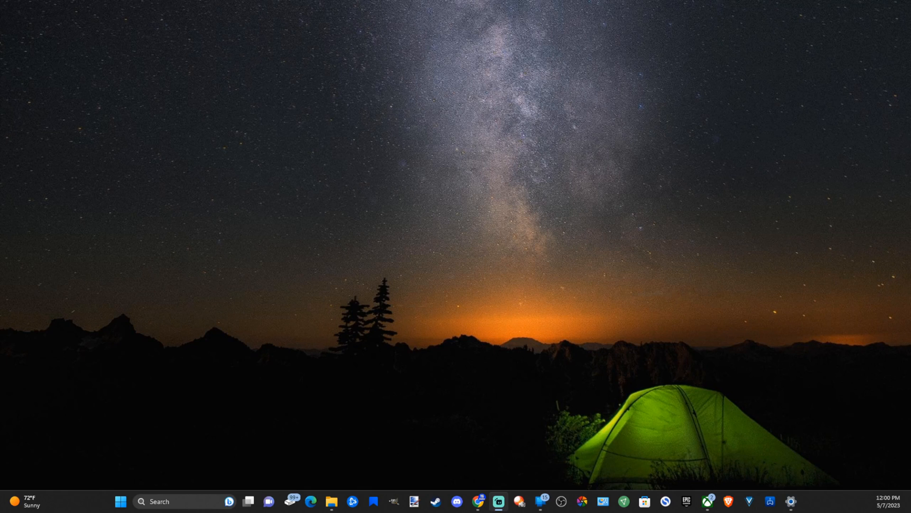
pyautogui.moveTo(397, 217)
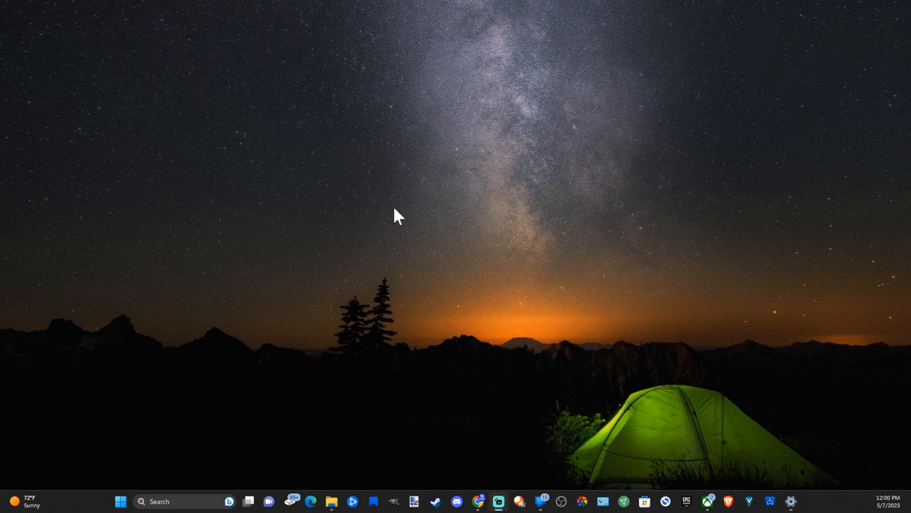
pyautogui.moveTo(379, 241)
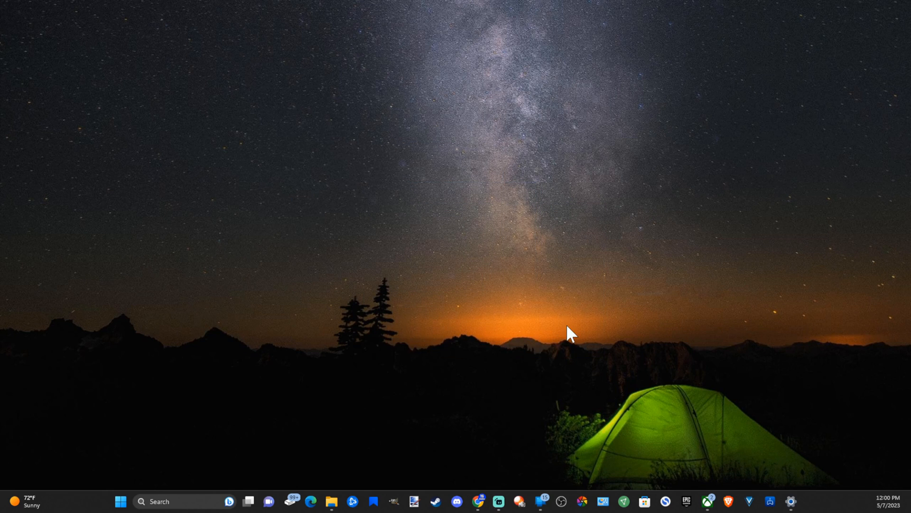
pyautogui.moveTo(257, 248)
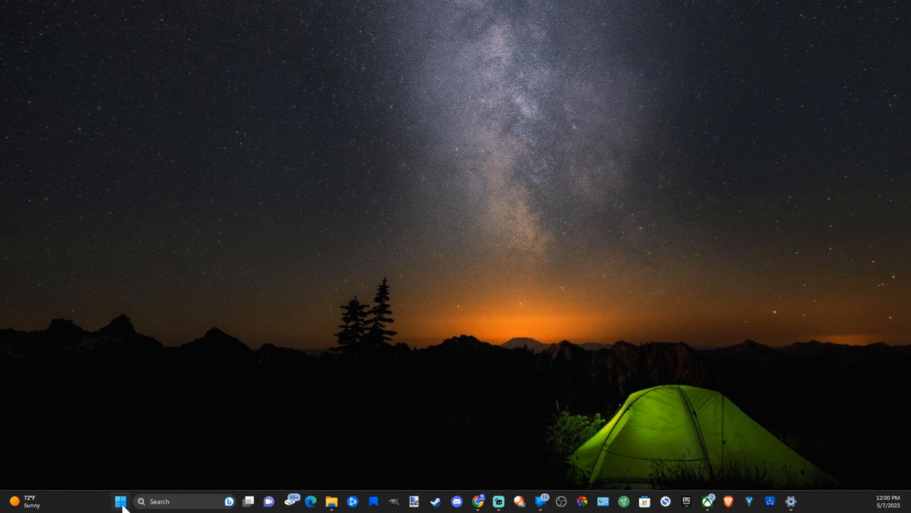
# Go to Bluetooth & devices in Settings and bring the Mouse entry into view
pyautogui.click(121, 500)
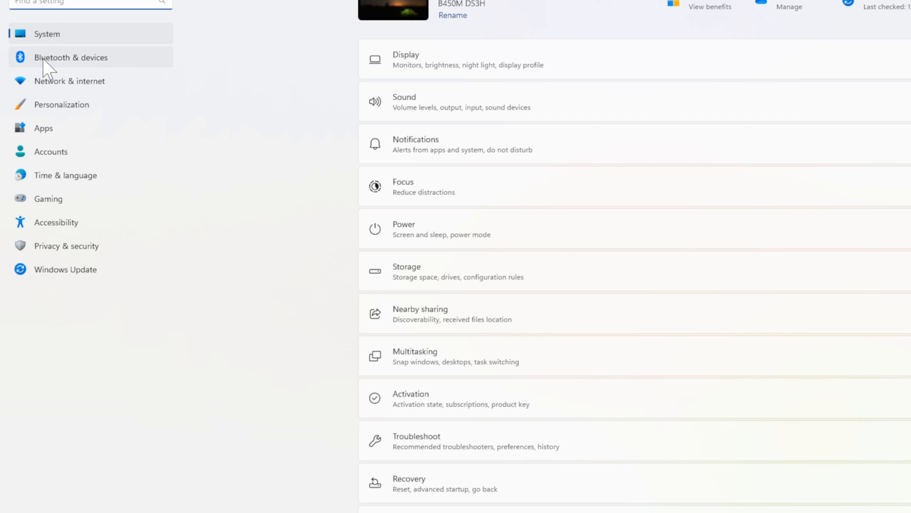
pyautogui.click(71, 57)
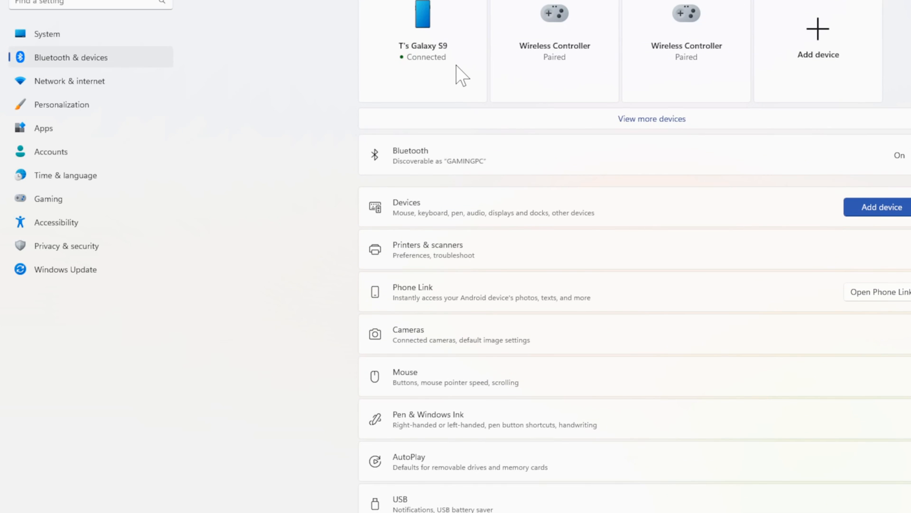
pyautogui.scroll(-3)
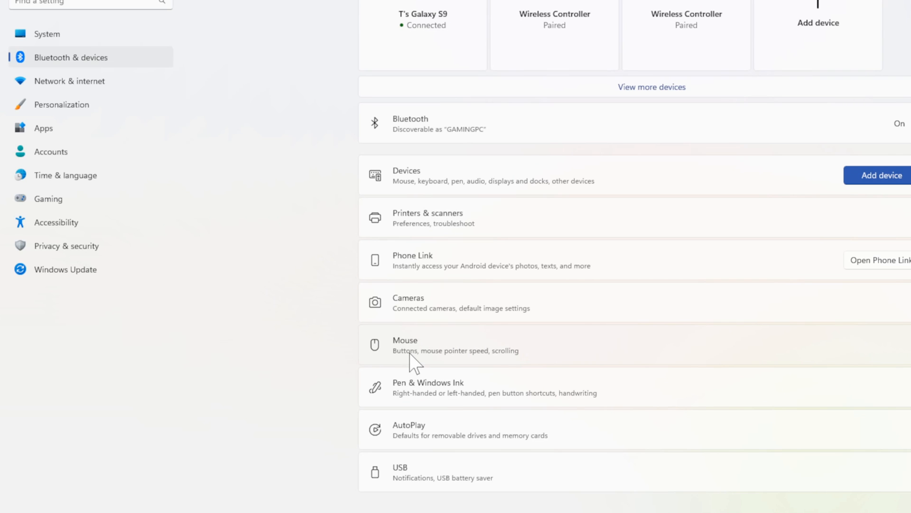
pyautogui.moveTo(400, 353)
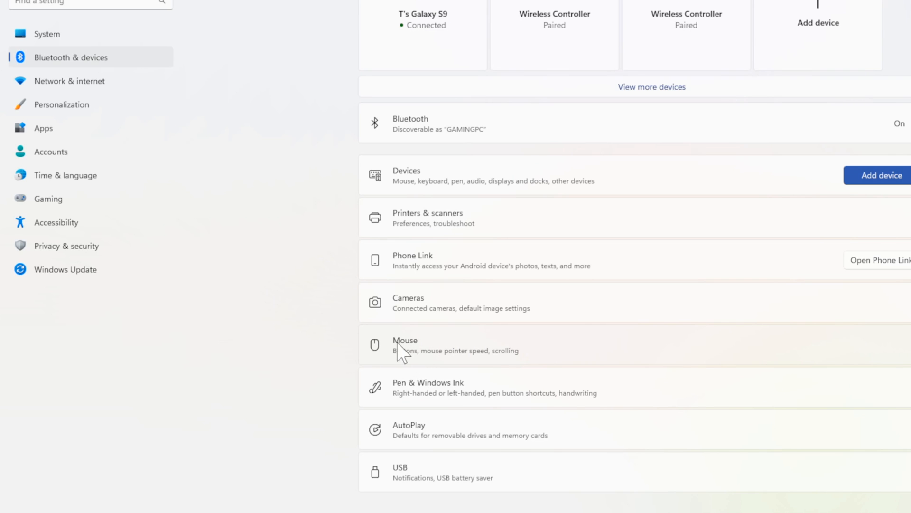
# Show the Mouse page with pointer speed, scrolling and related settings
pyautogui.click(406, 346)
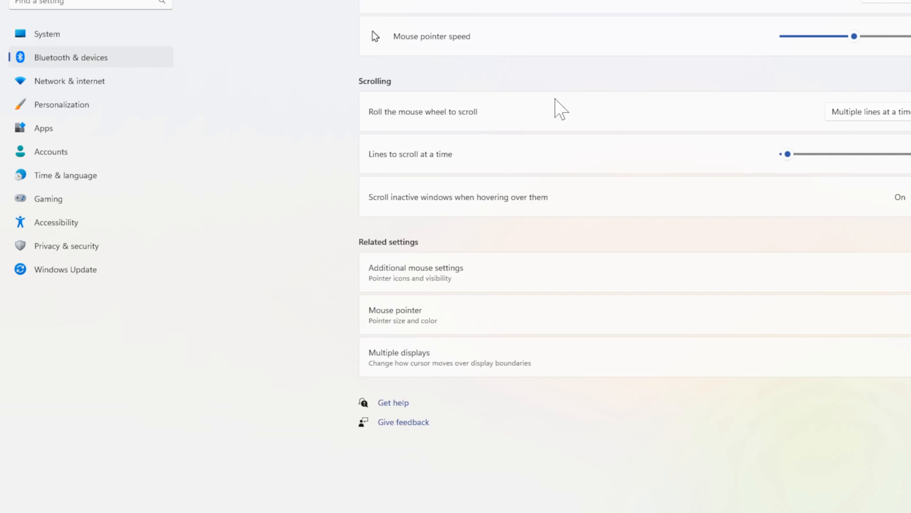
pyautogui.moveTo(429, 26)
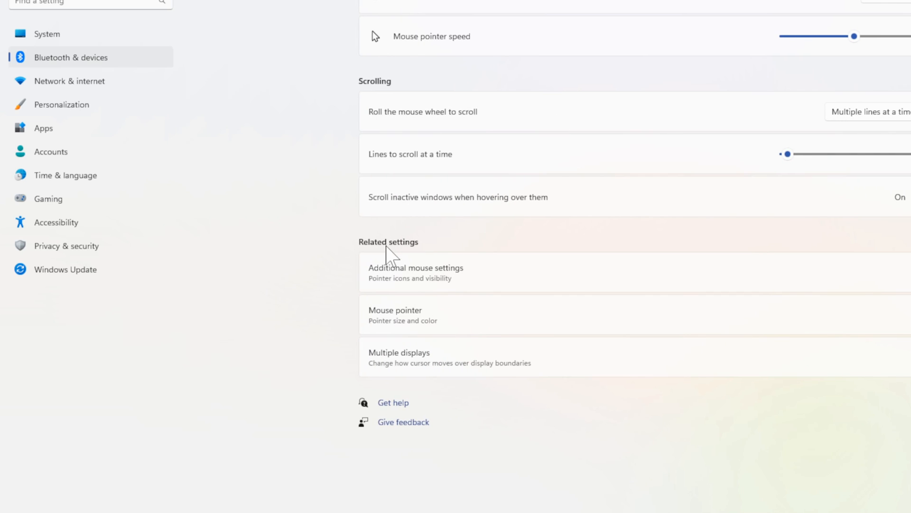
pyautogui.moveTo(410, 285)
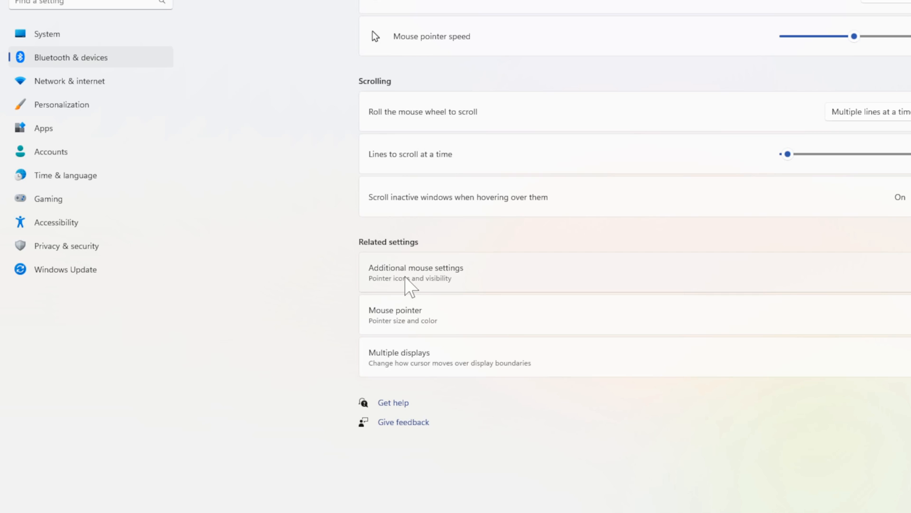
pyautogui.moveTo(415, 285)
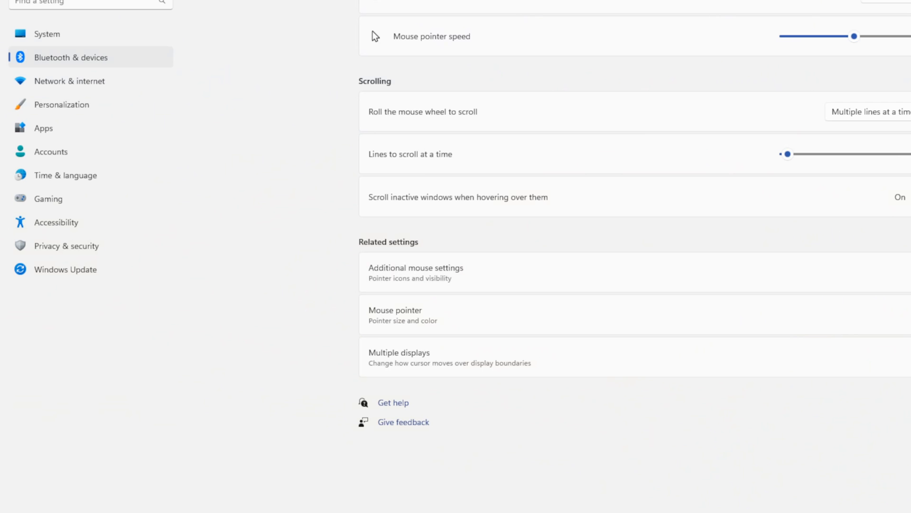
# Bring up the classic Mouse Properties dialog via Additional mouse settings
pyautogui.click(416, 272)
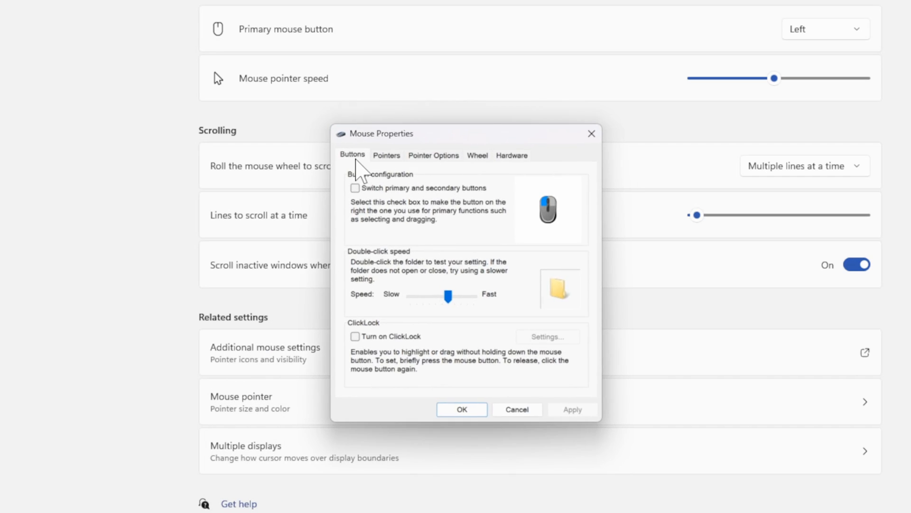
pyautogui.moveTo(376, 175)
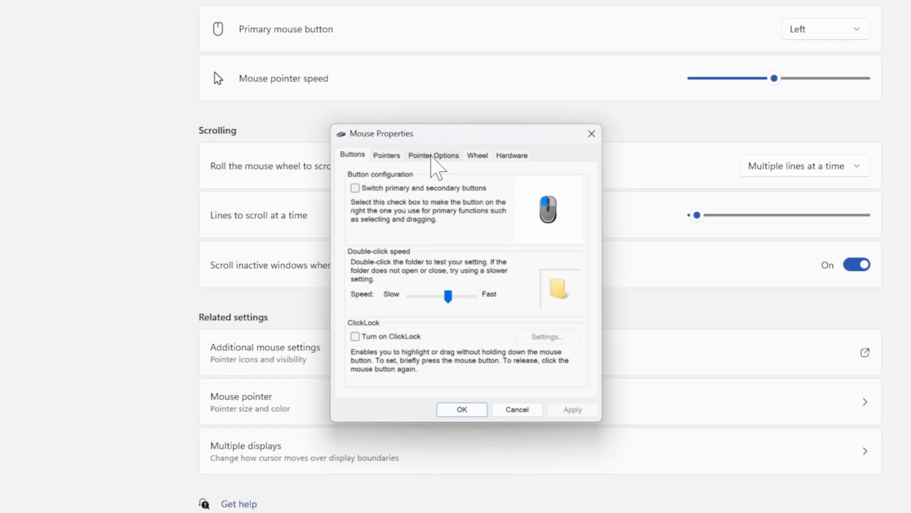
# Review Pointer Options, Wheel and Hardware details for the HID-compliant mouse
pyautogui.click(433, 155)
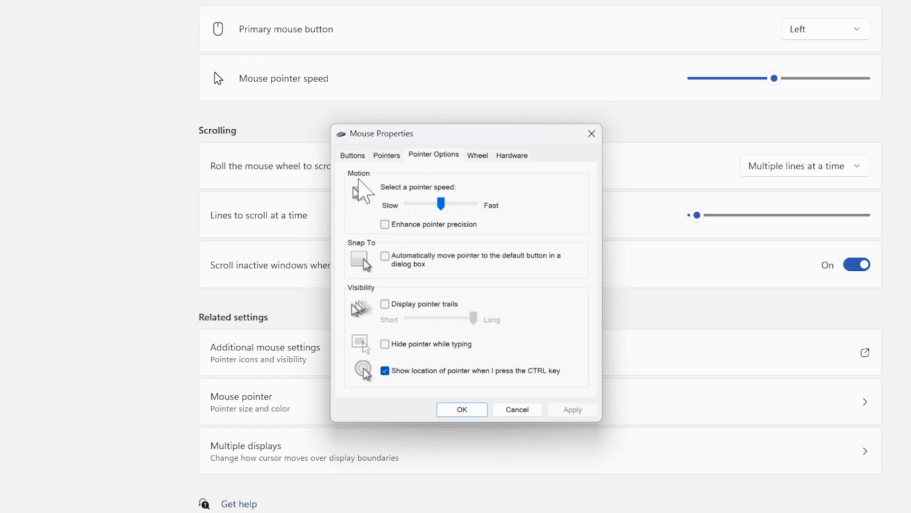
pyautogui.moveTo(430, 198)
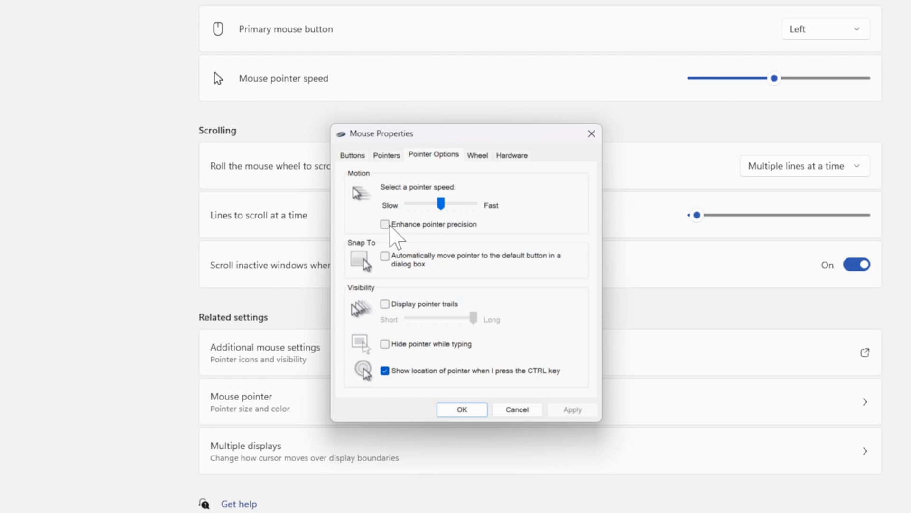
pyautogui.moveTo(449, 239)
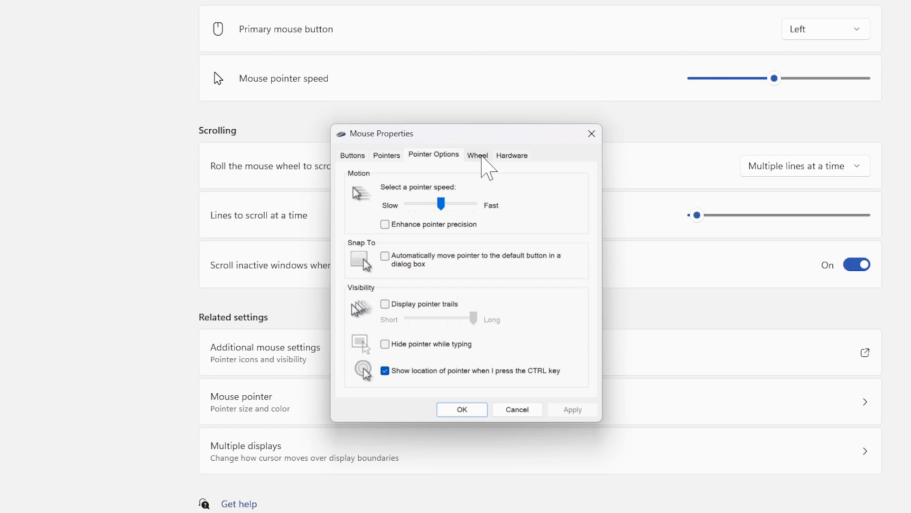
pyautogui.click(512, 155)
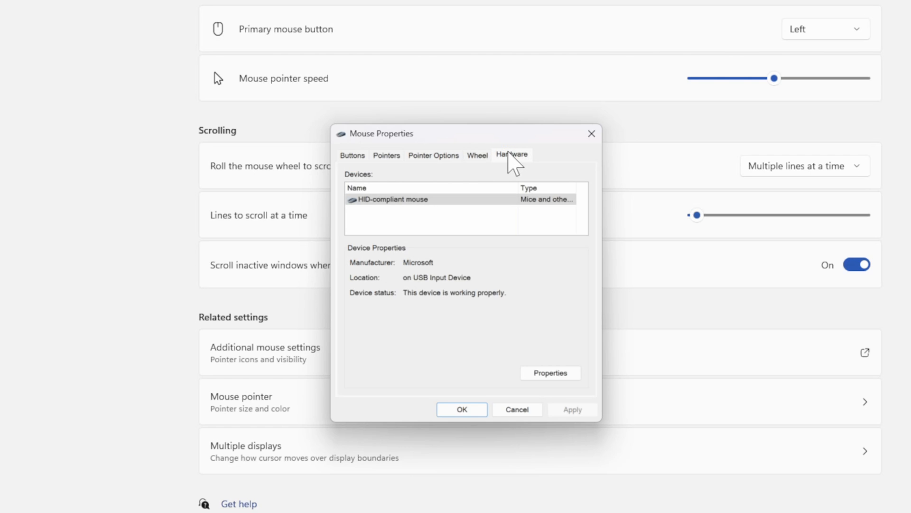
pyautogui.click(461, 409)
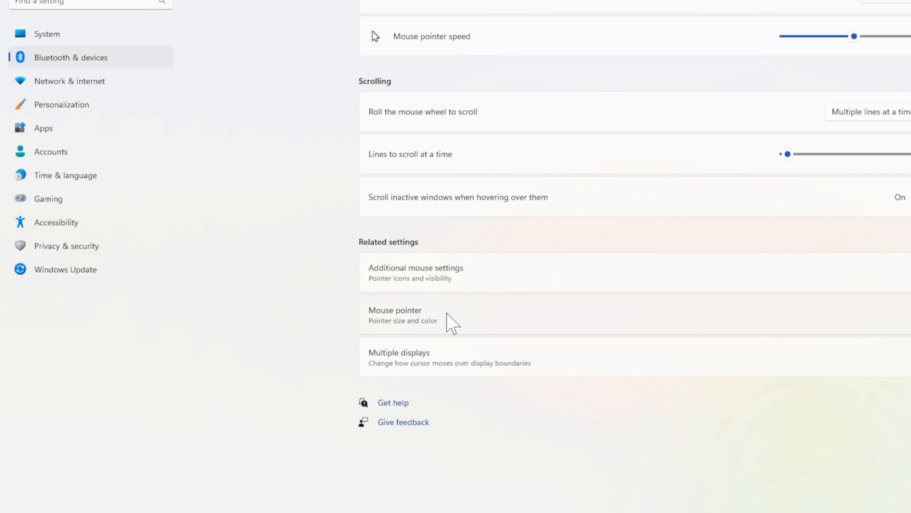
pyautogui.moveTo(482, 185)
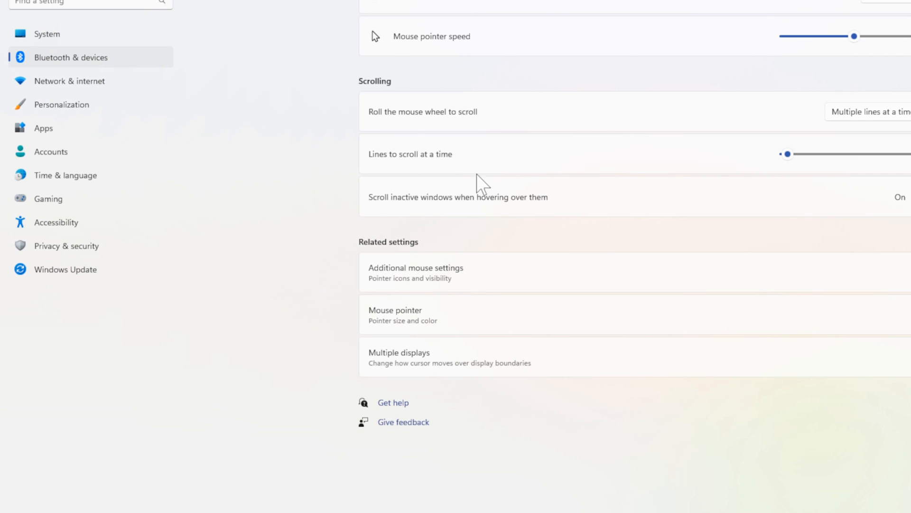
pyautogui.moveTo(491, 203)
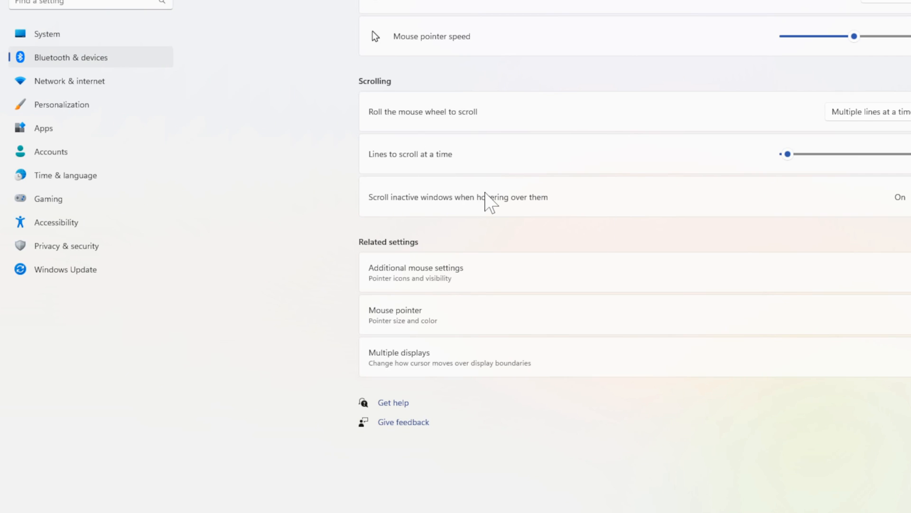
pyautogui.moveTo(479, 271)
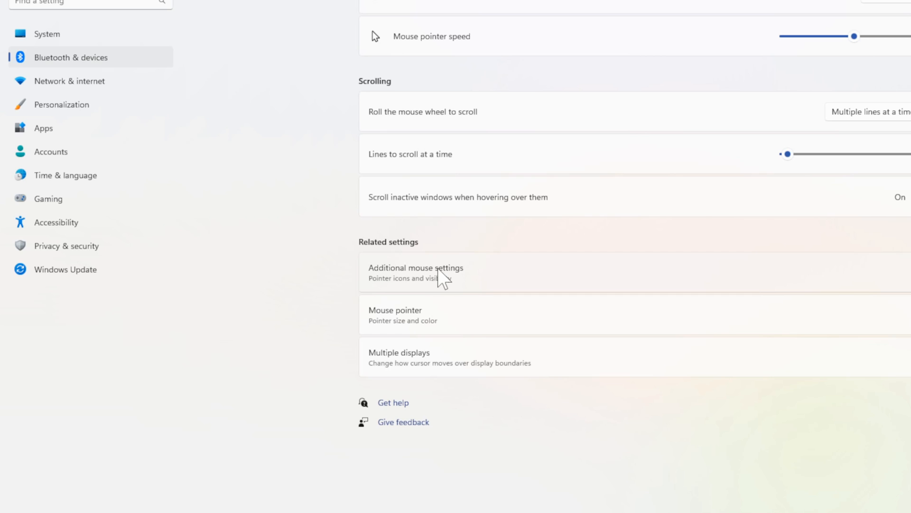
pyautogui.moveTo(799, 52)
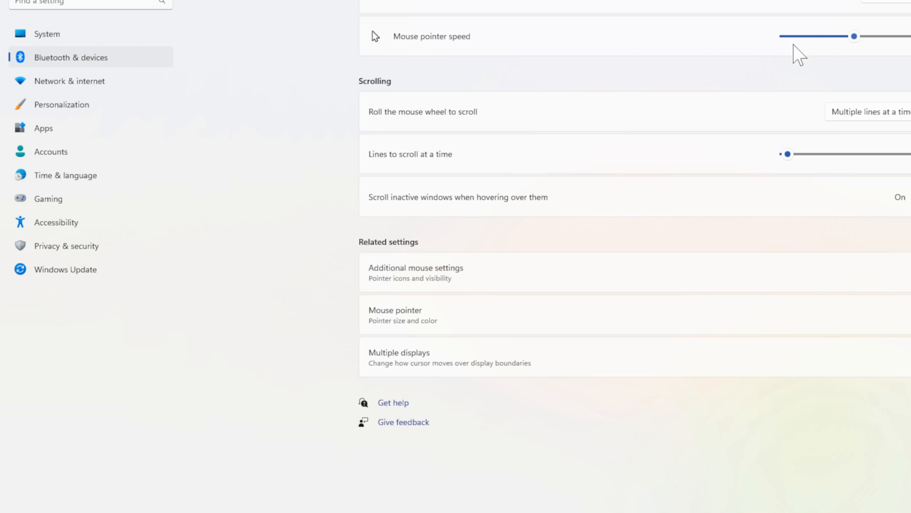